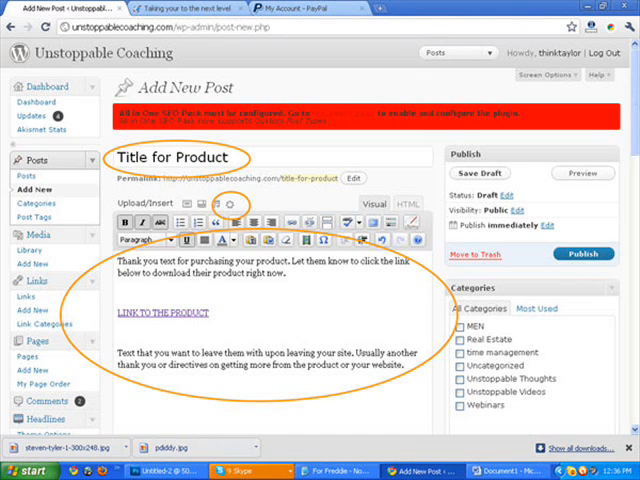
# Upload The Ultimate Search Engine Loophole PDF and insert its download link into the page text.
pyautogui.click(184, 204)
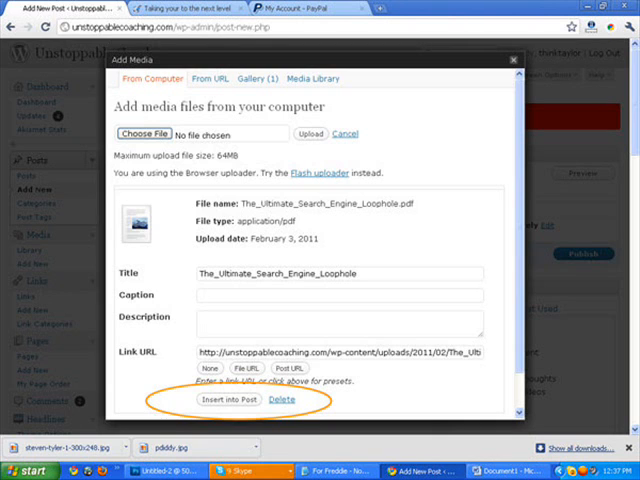
pyautogui.click(220, 400)
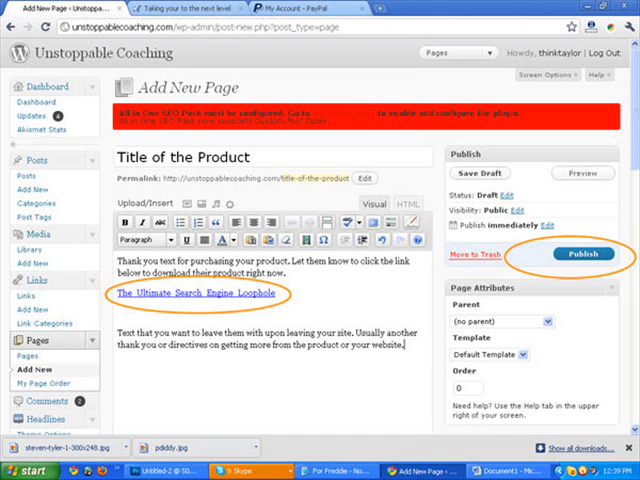
# Publish the 'Title of the Product' thank-you page.
pyautogui.click(582, 254)
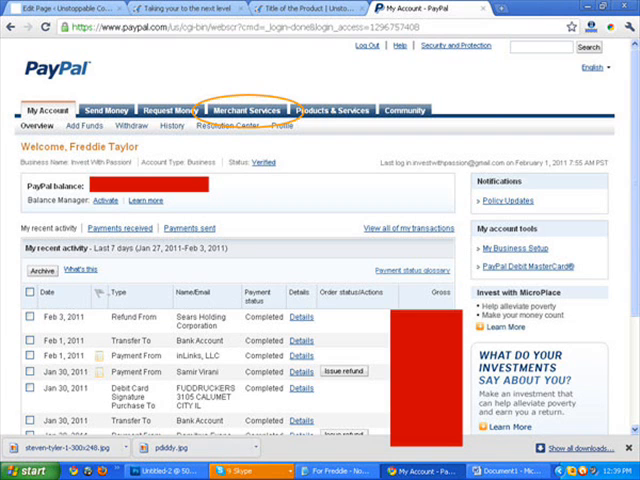
# From Merchant Services, begin a new Buy Now button and reach its advanced features step.
pyautogui.click(256, 110)
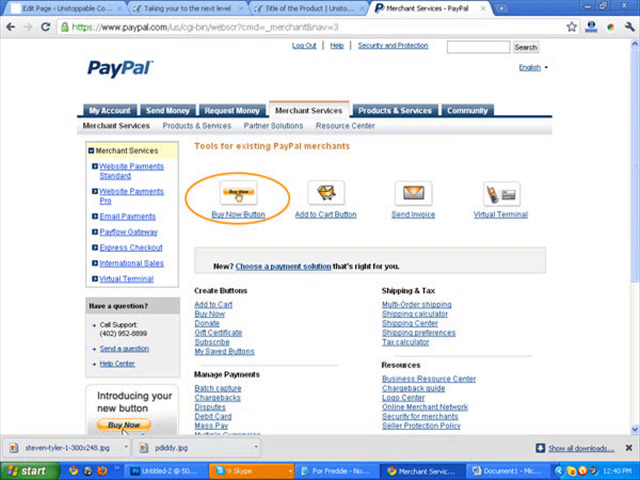
pyautogui.click(228, 196)
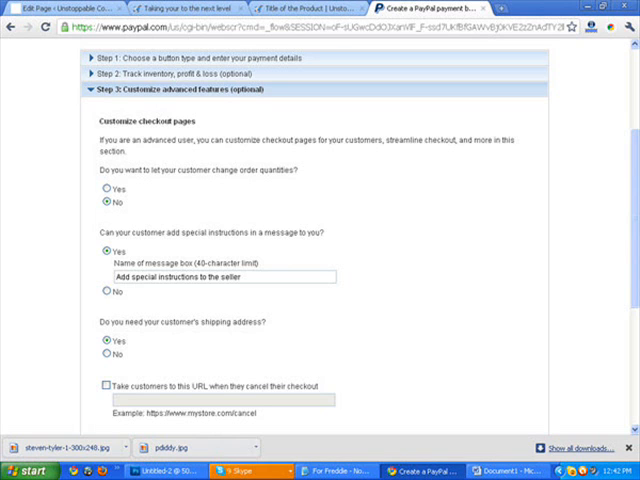
# Redirect buyers to the thank-you page URL after checkout and generate the button code.
pyautogui.scroll(-3)
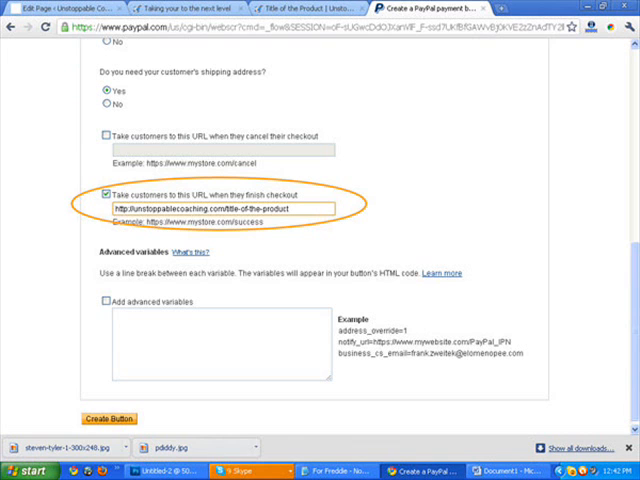
pyautogui.click(114, 420)
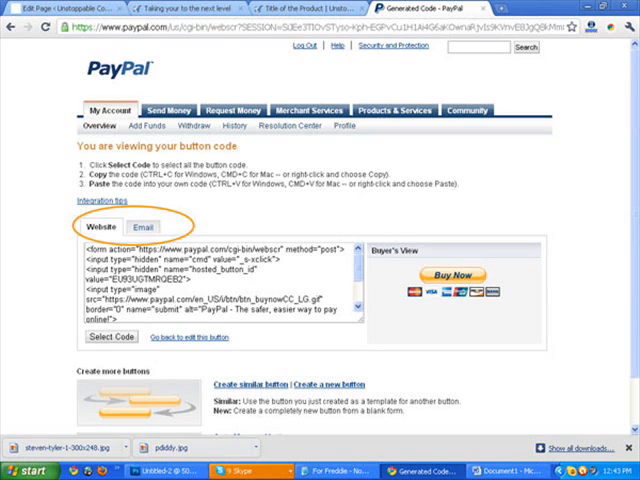
# Switch the generated Buy Now button code to its email link version.
pyautogui.click(138, 228)
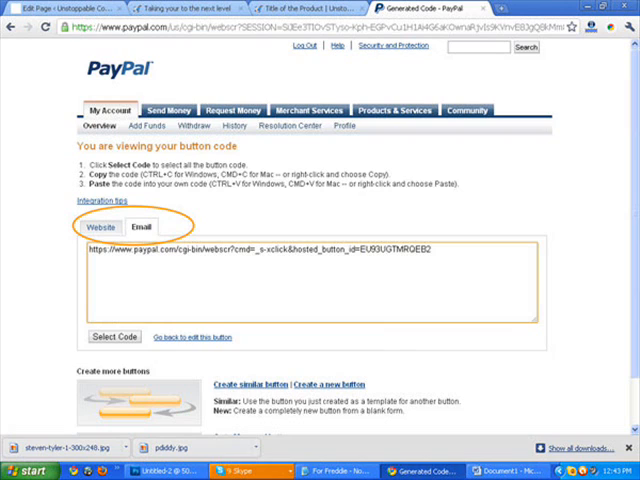